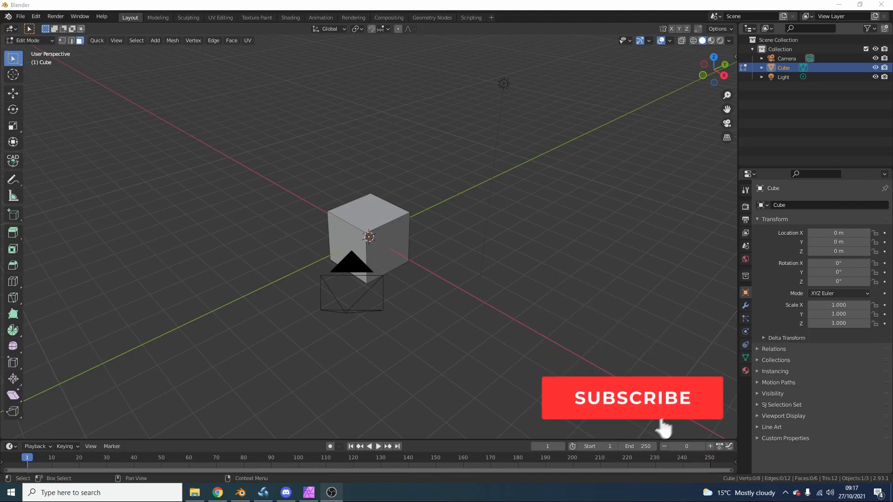
- Duplicate the selected cube face and separate the copy into plane object Cube.001
click(631, 398)
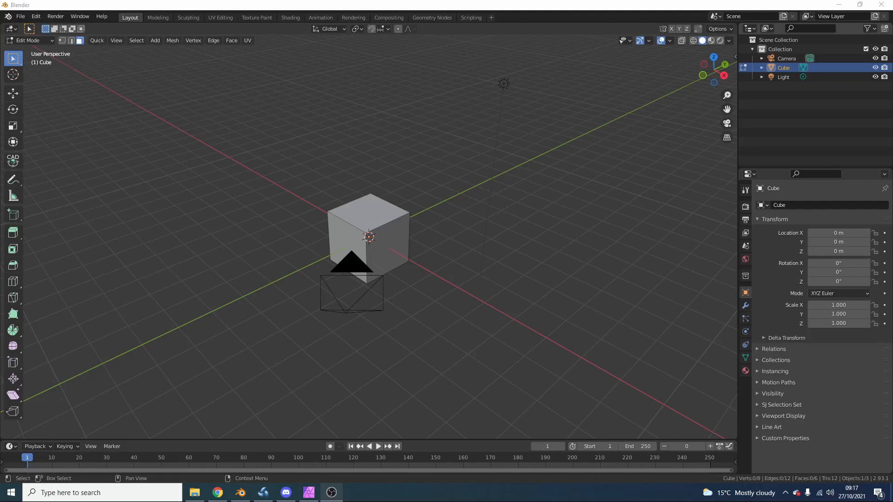
click(392, 248)
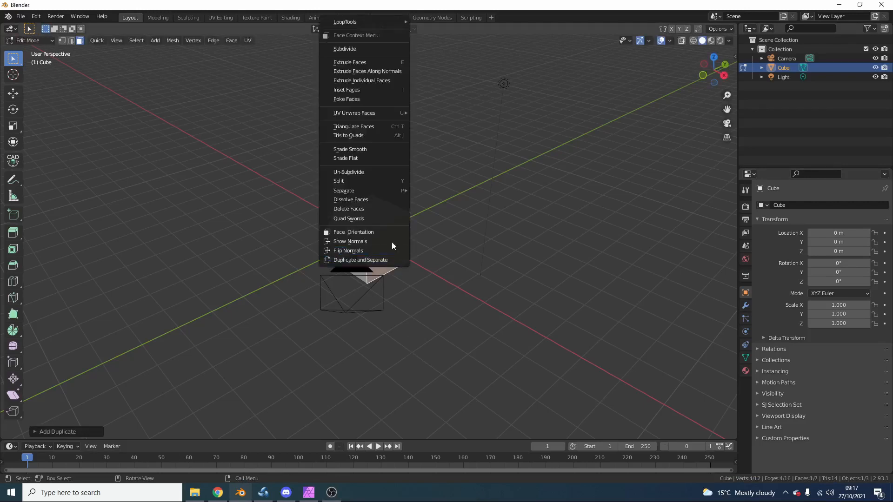
mouse_move(344, 190)
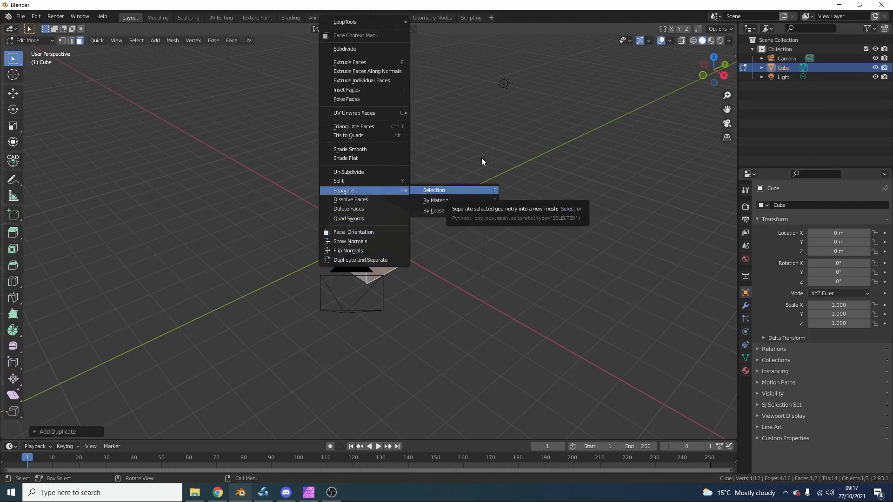
click(434, 190)
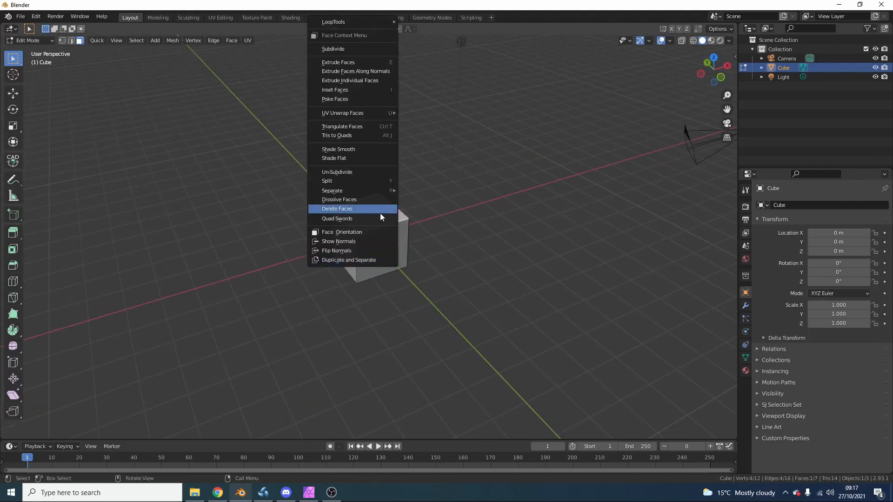
mouse_move(381, 211)
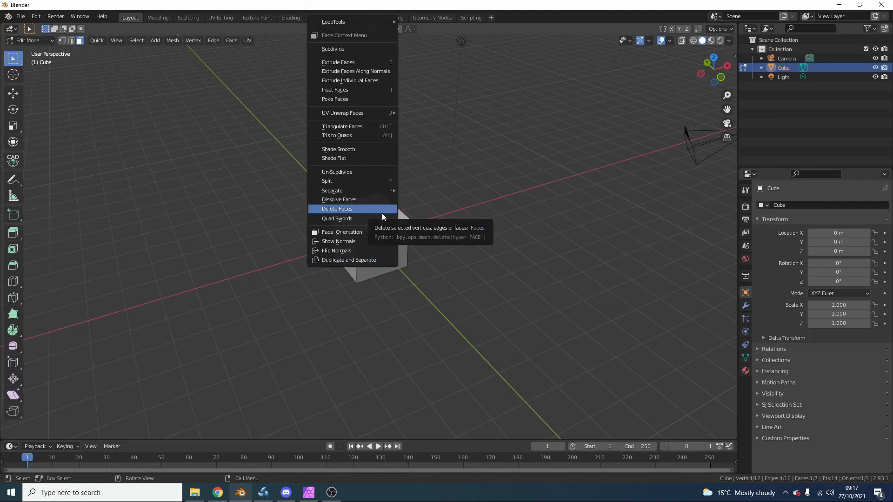
mouse_move(348, 260)
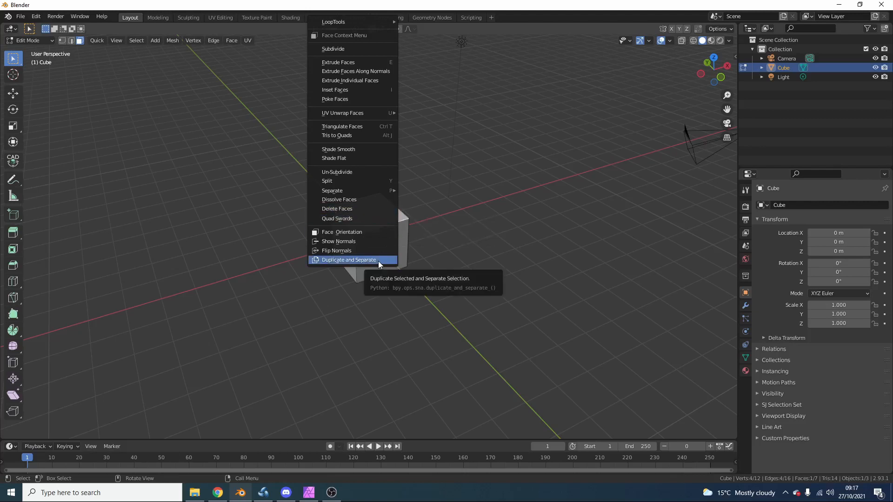
click(349, 260)
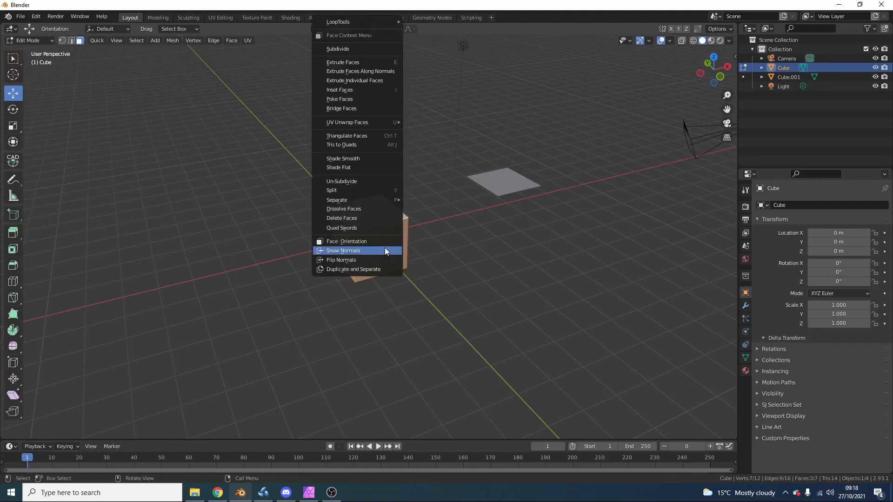
- Separate copies of the three selected faces into Cube.002, then select Cube.002 in the Outliner
click(353, 269)
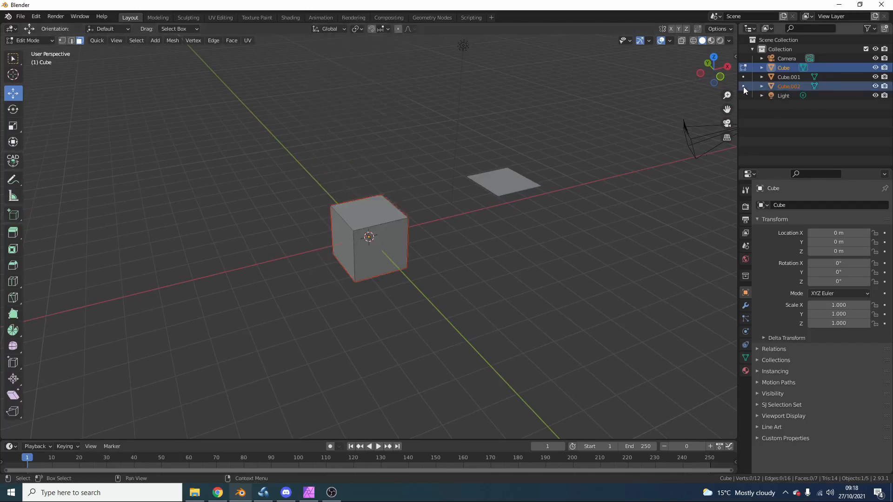
click(788, 86)
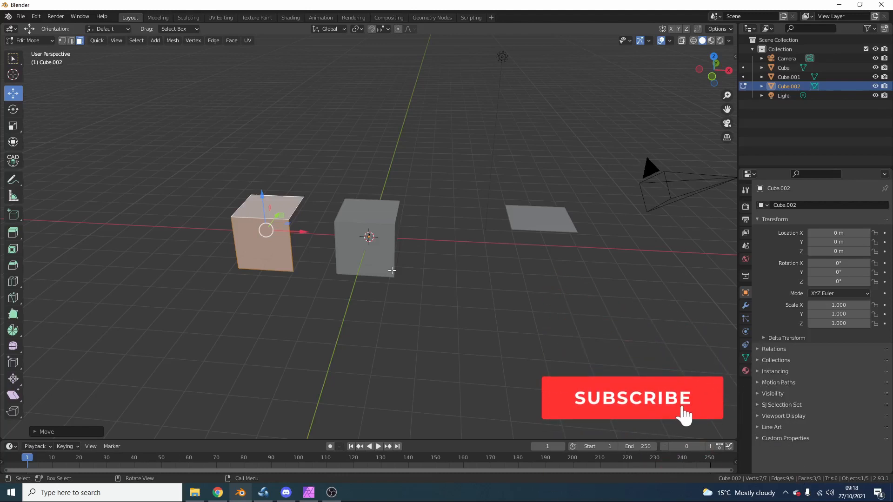
- Shift partial cube Cube.002 left of the original cube, clear of Cube.001
click(631, 398)
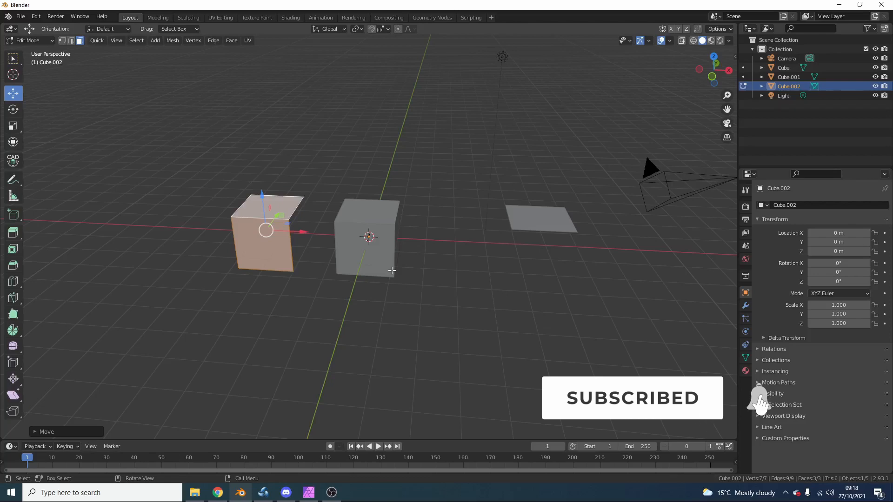